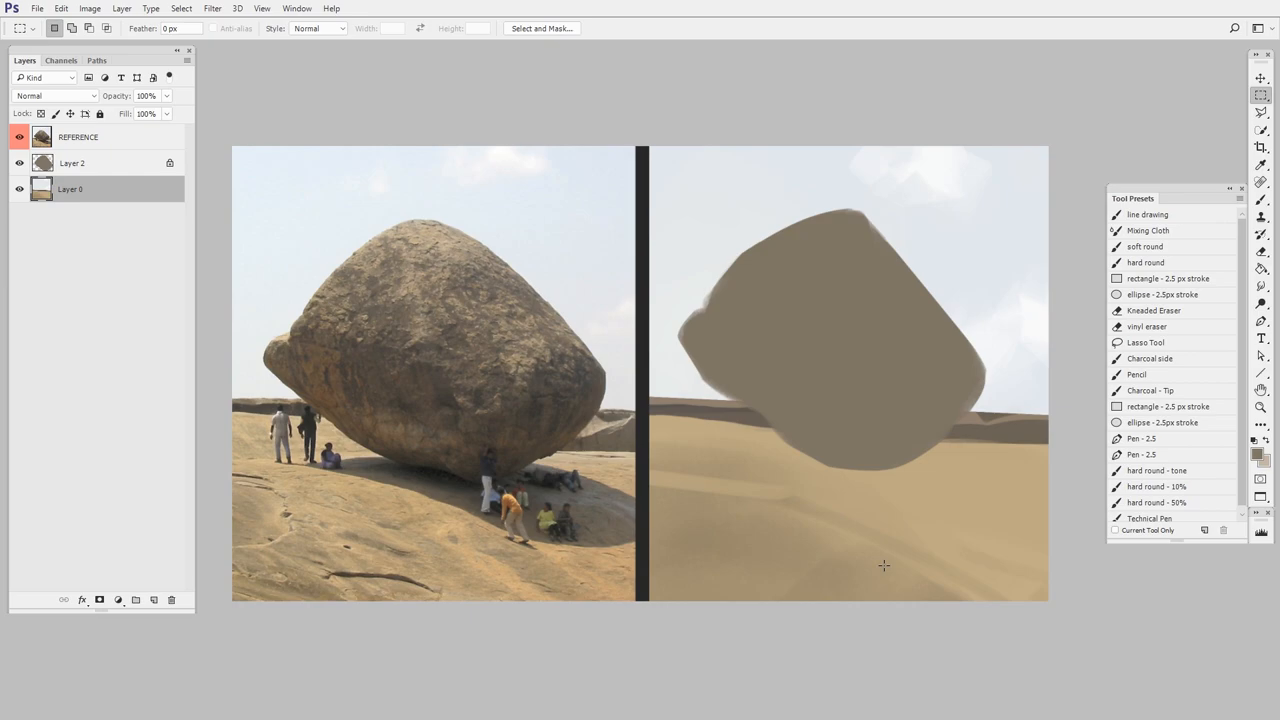
mouse_move(820, 310)
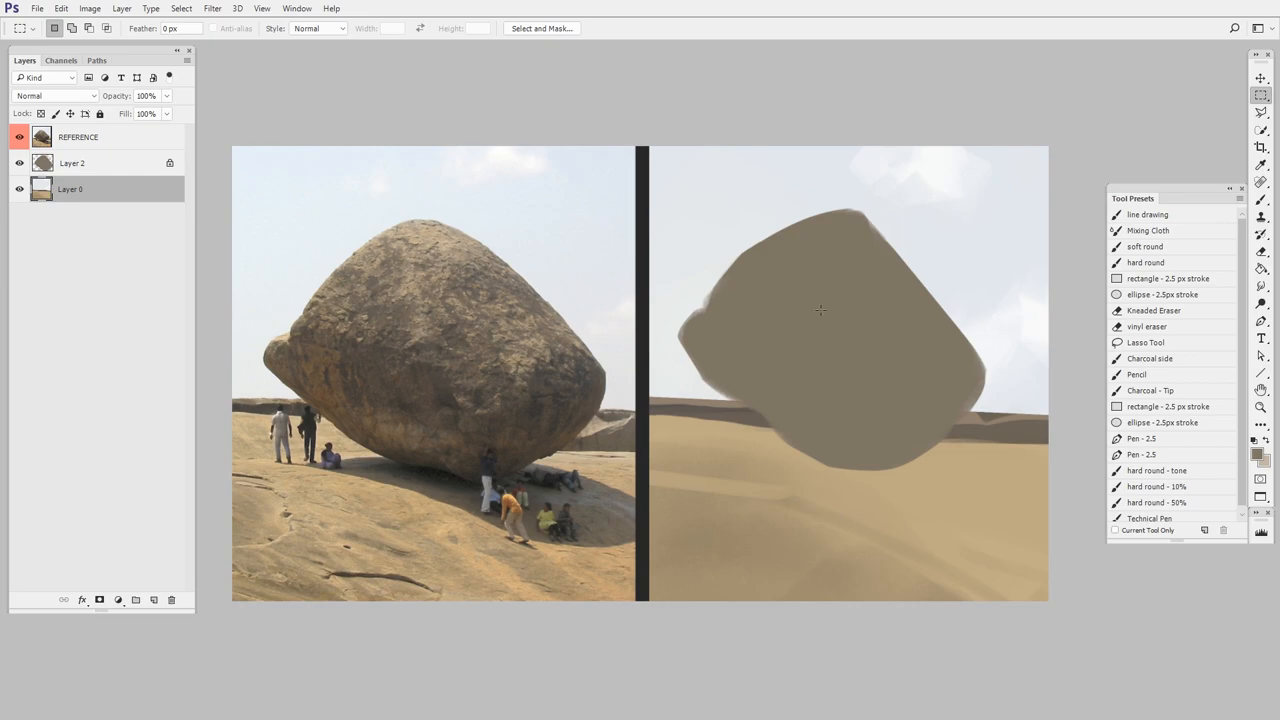
mouse_move(824, 450)
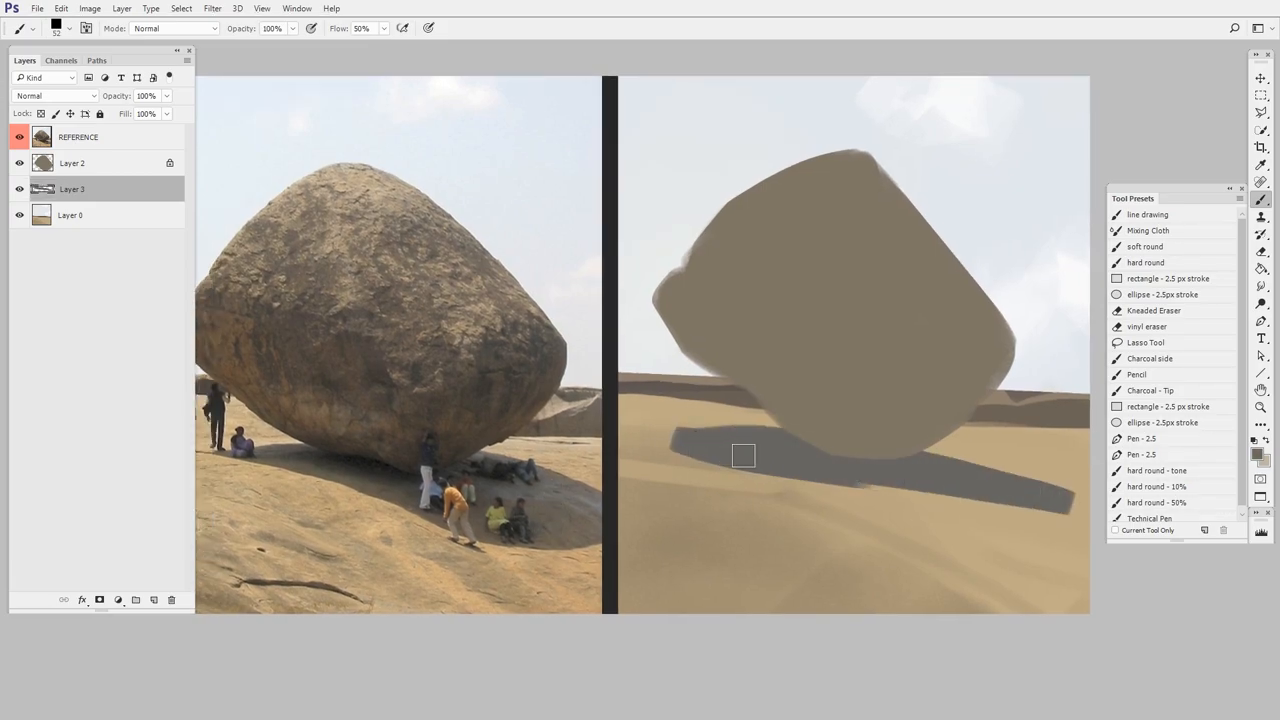
Extend the boulder's shadow rightward across the sand and erase its edges into shape
drag(744, 456, 915, 498)
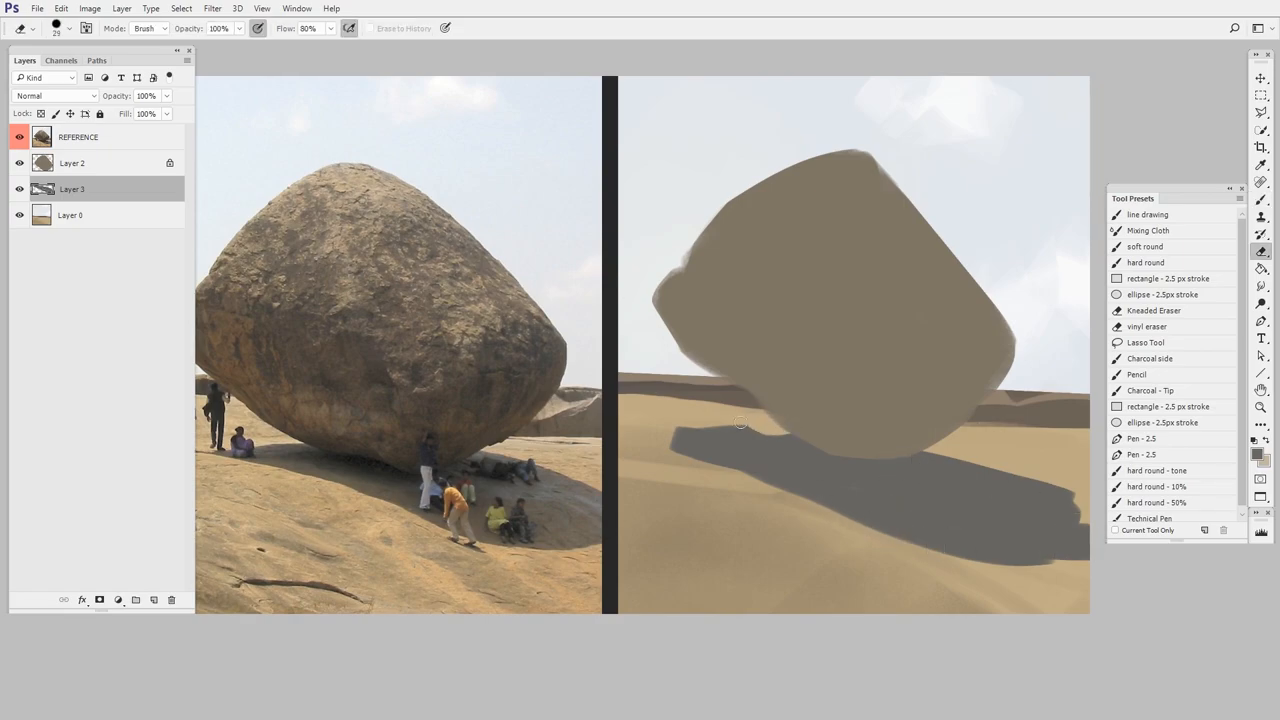
drag(740, 425, 673, 460)
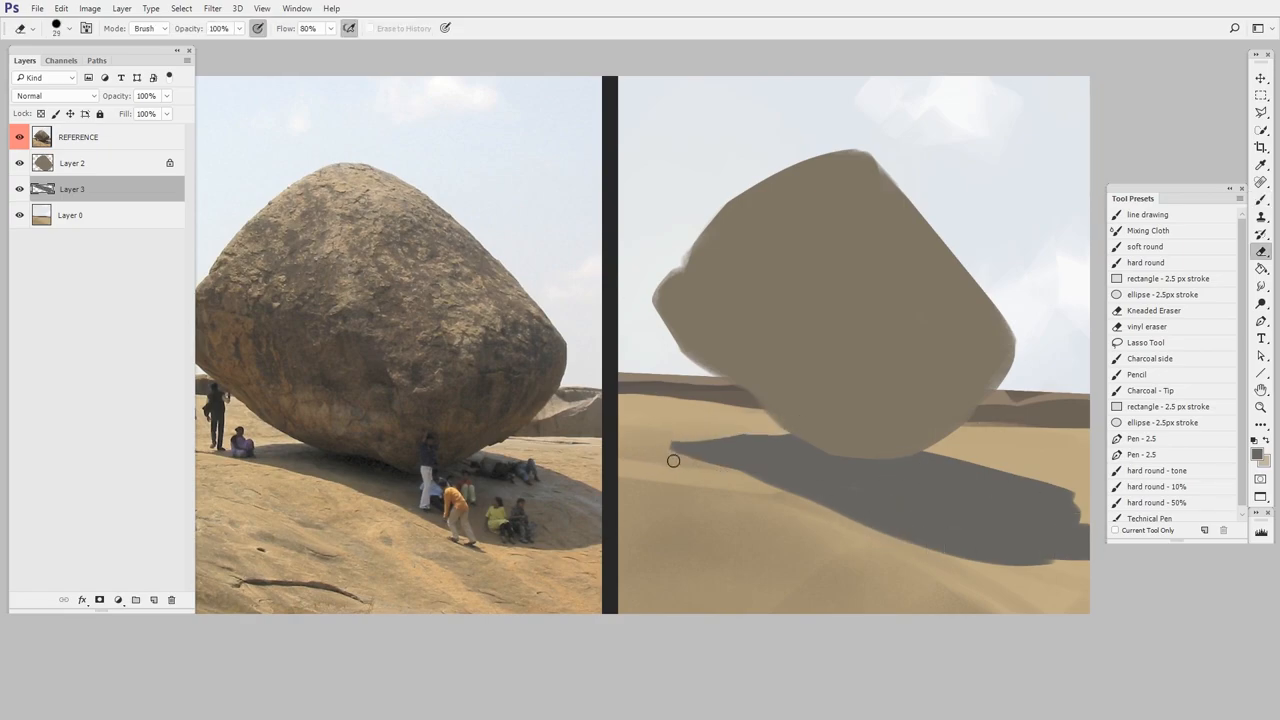
drag(673, 461, 1077, 556)
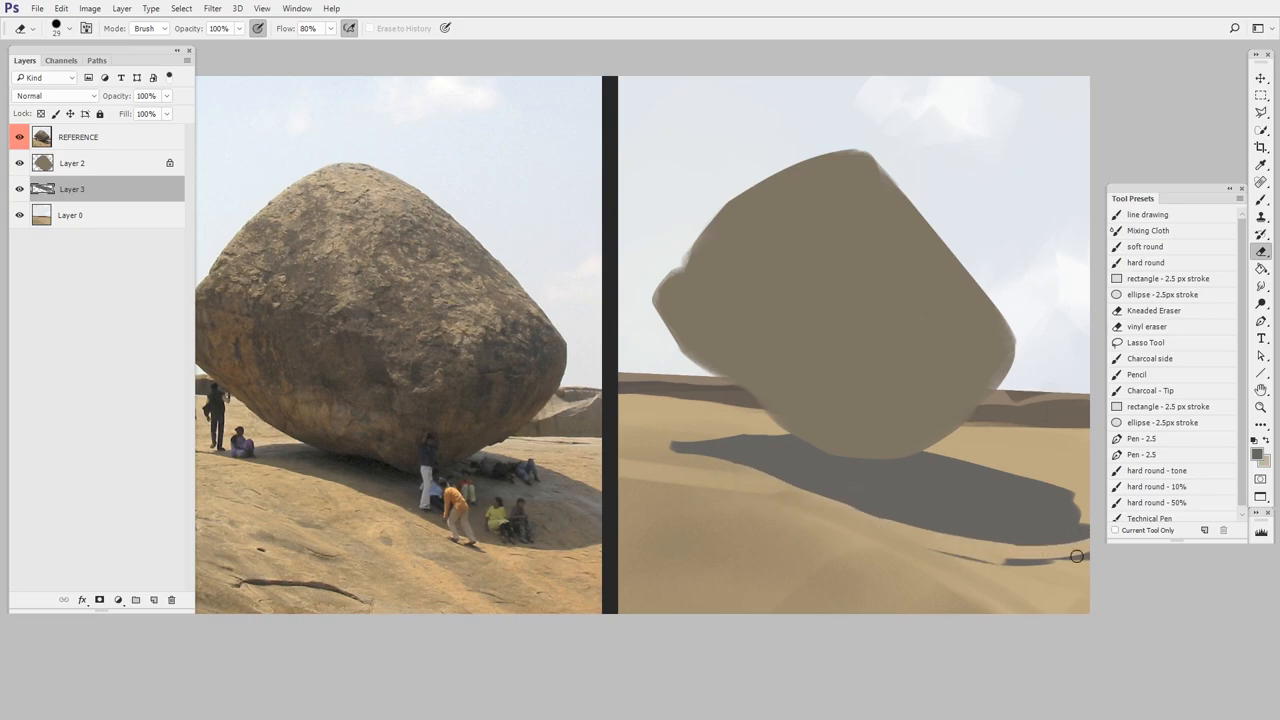
drag(1077, 556, 970, 559)
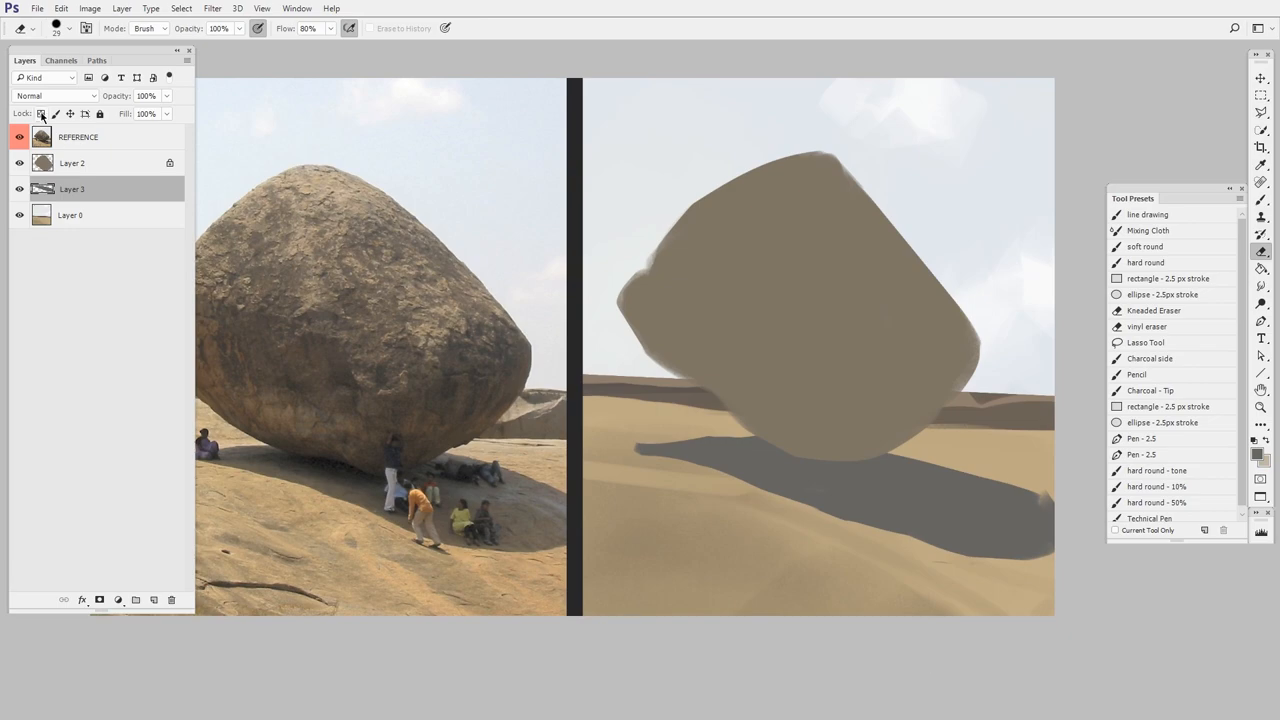
mouse_move(42, 114)
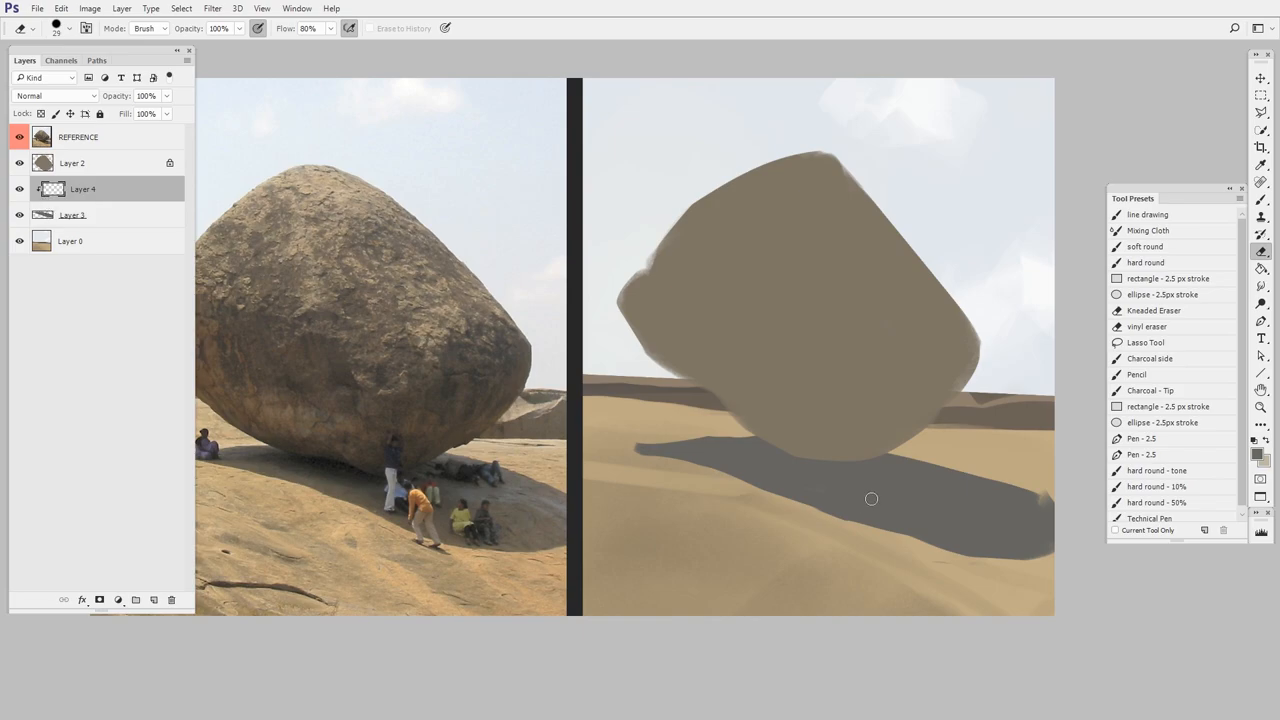
mouse_move(843, 549)
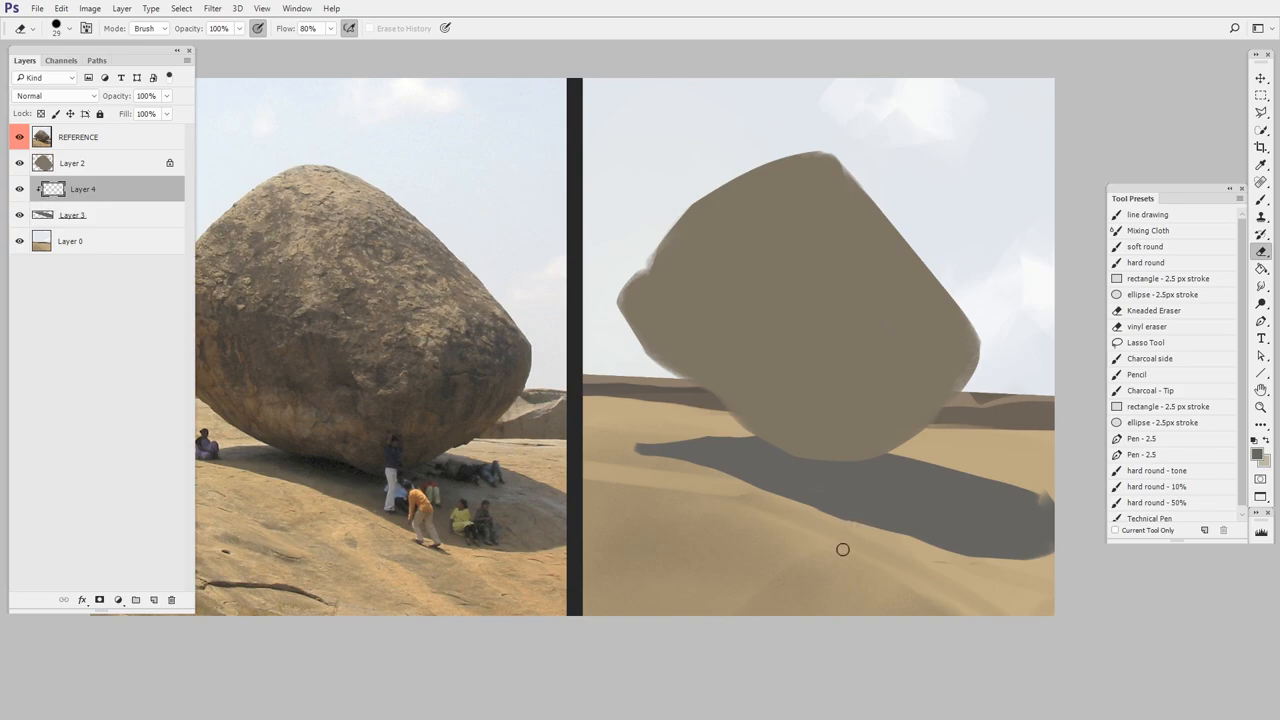
mouse_move(992, 557)
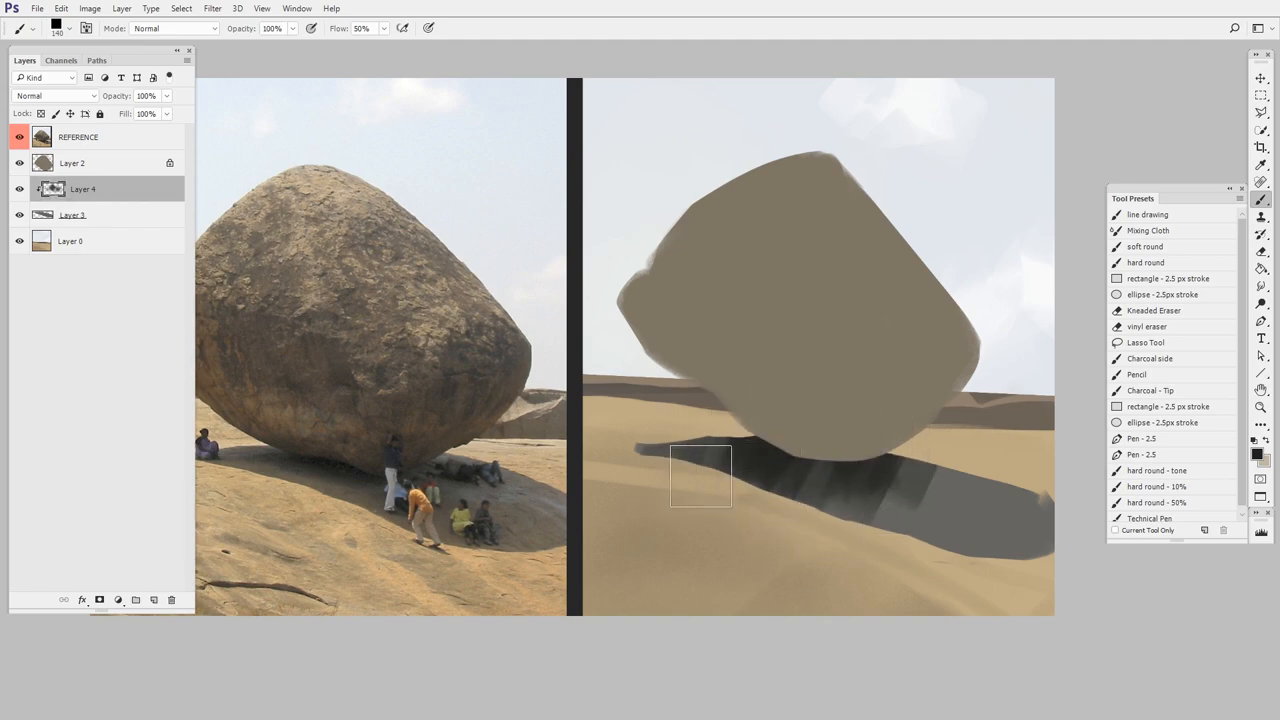
Brush a darker streaked core into the shadow near the boulder on clipped Layer 4
drag(700, 476, 872, 478)
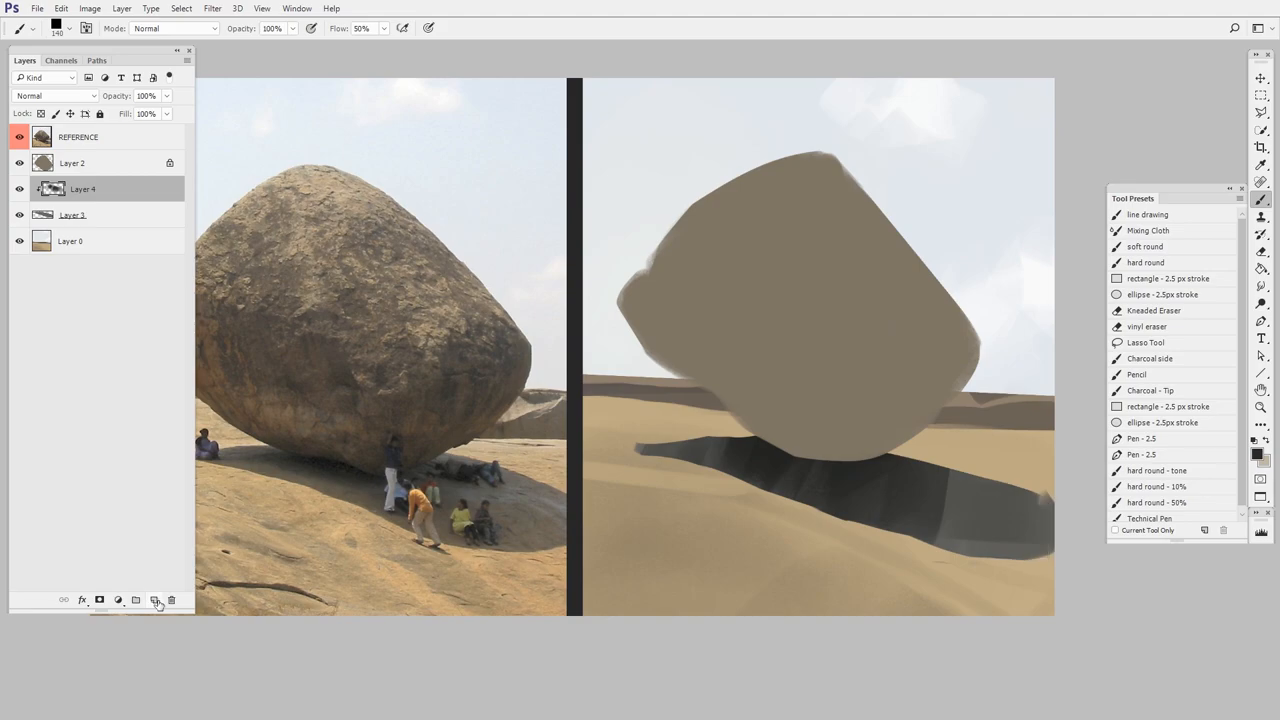
Add Layer 5 above the shadow layers for more shadow work
click(154, 599)
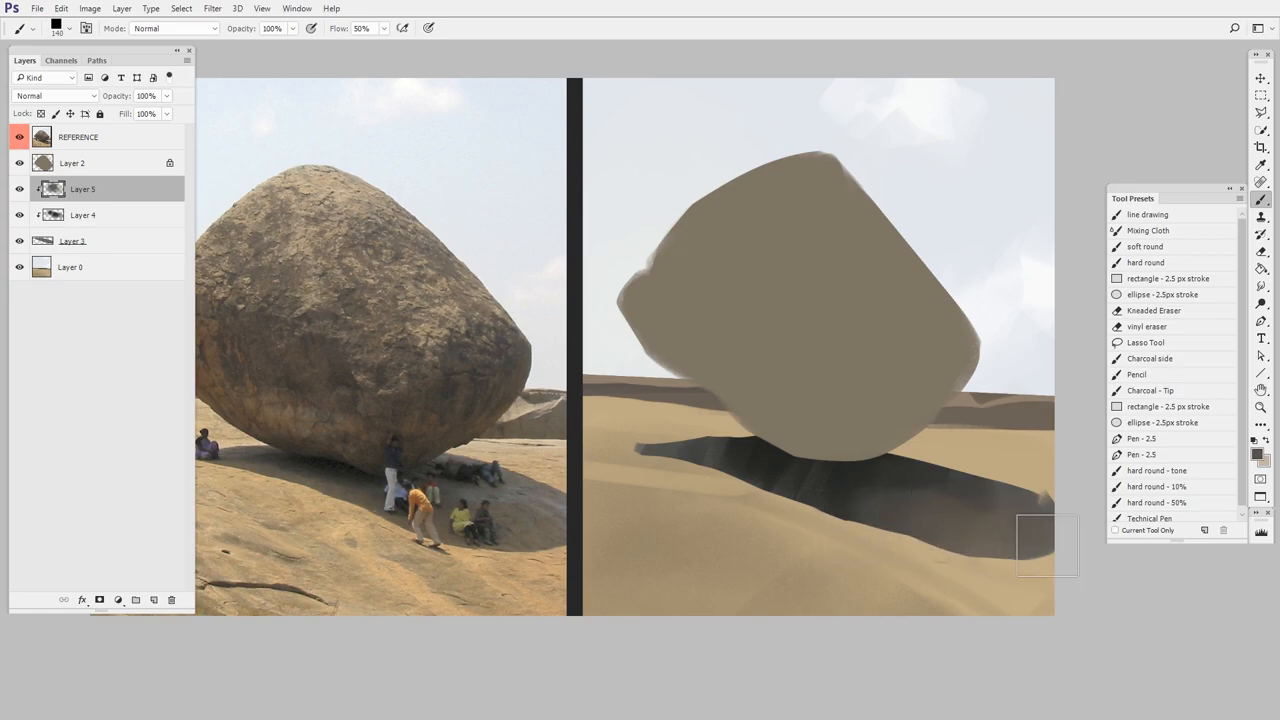
mouse_move(123, 246)
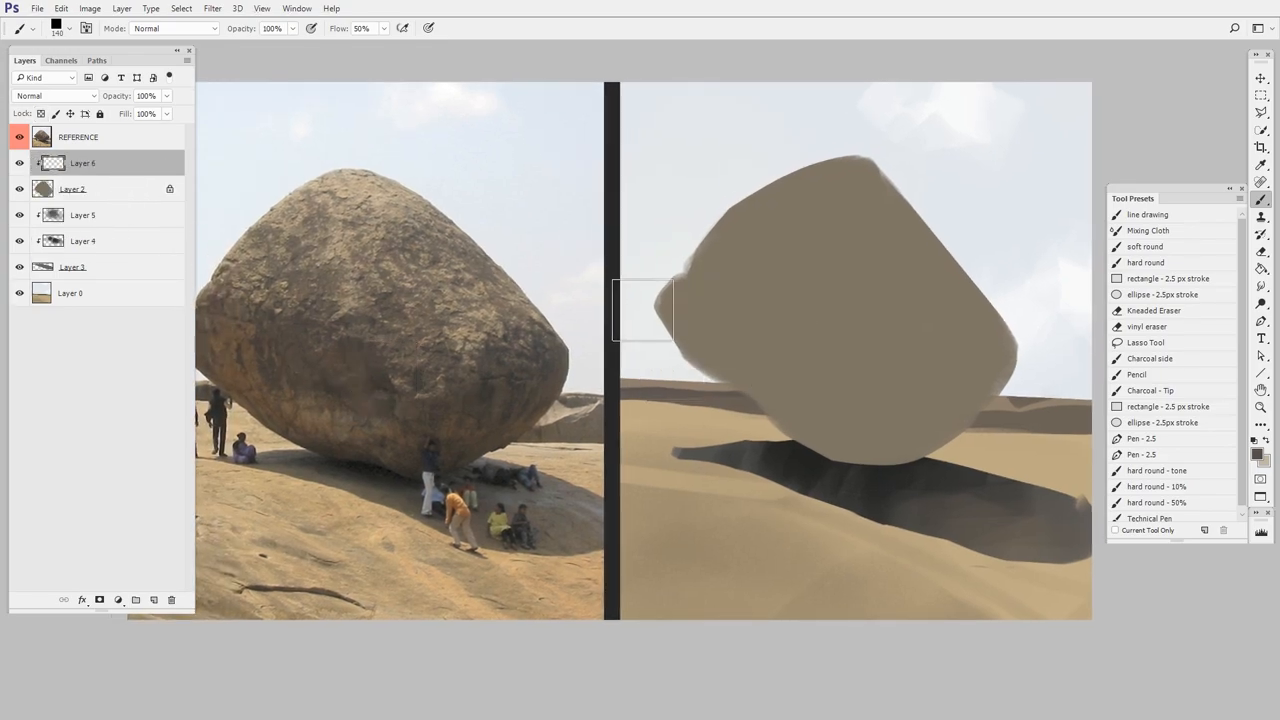
Paint dark shading across the boulder's underside on Layer 6
drag(670, 300, 680, 340)
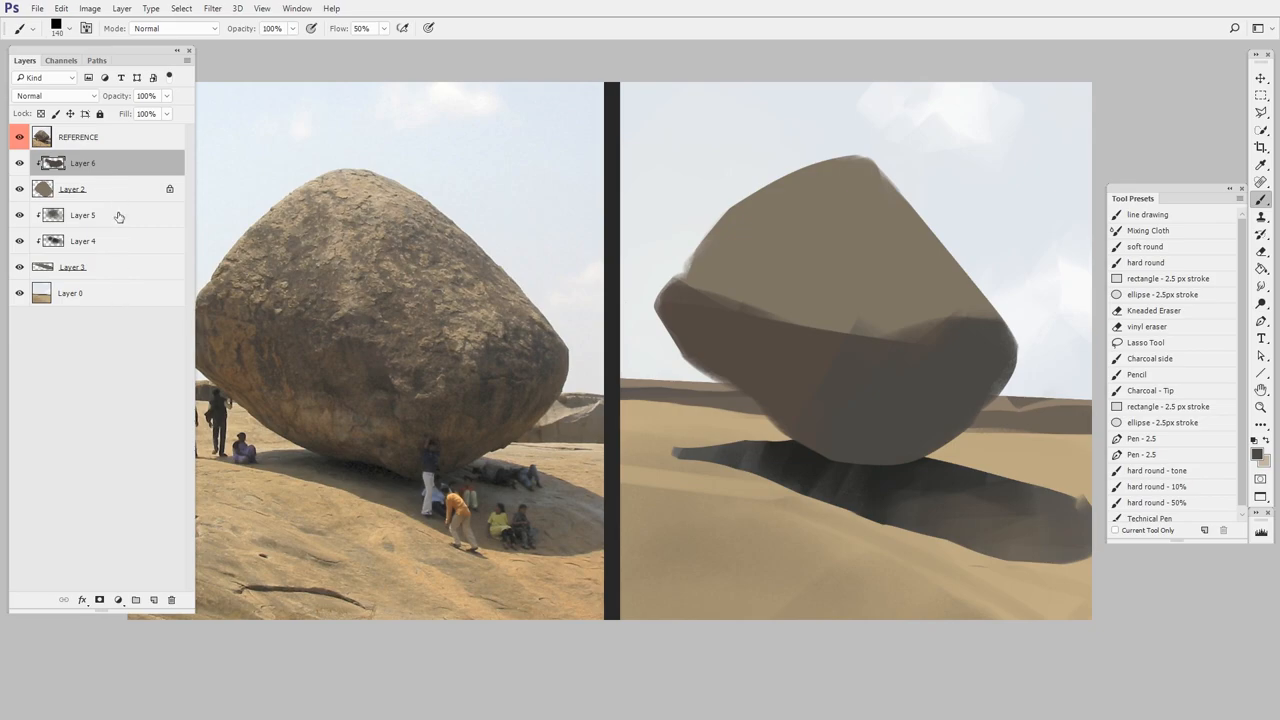
mouse_move(141, 331)
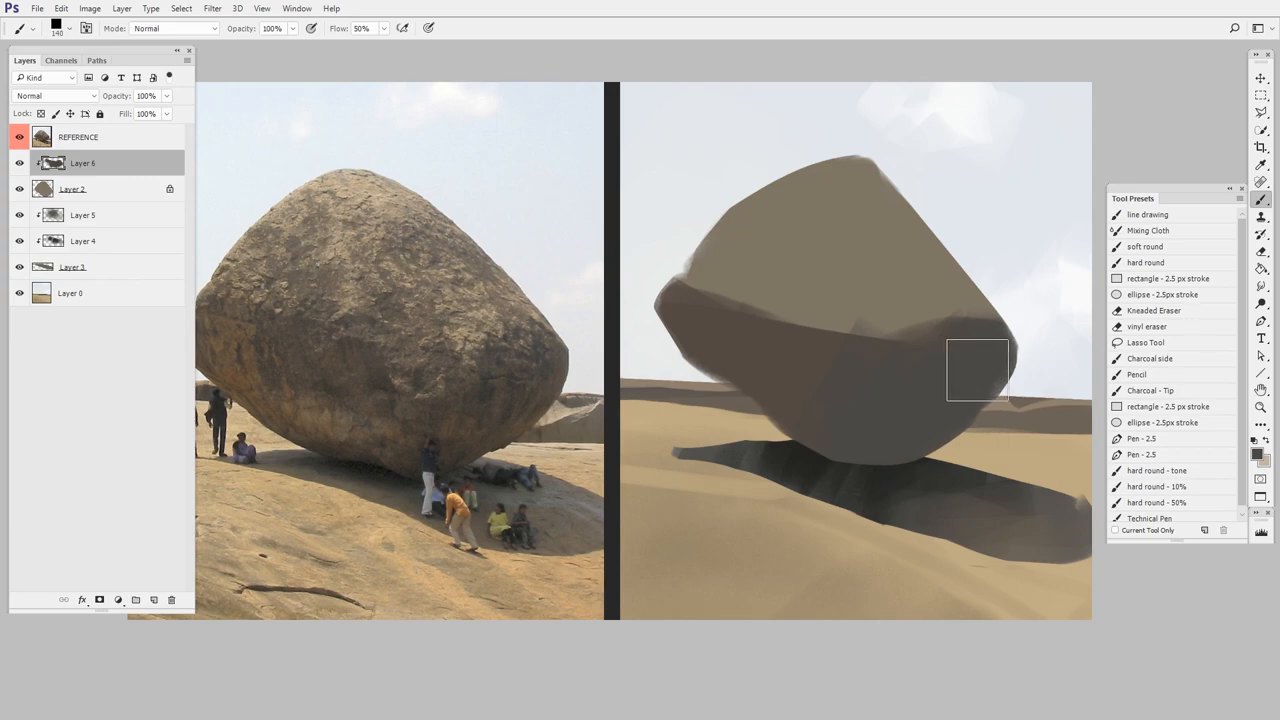
mouse_move(136, 288)
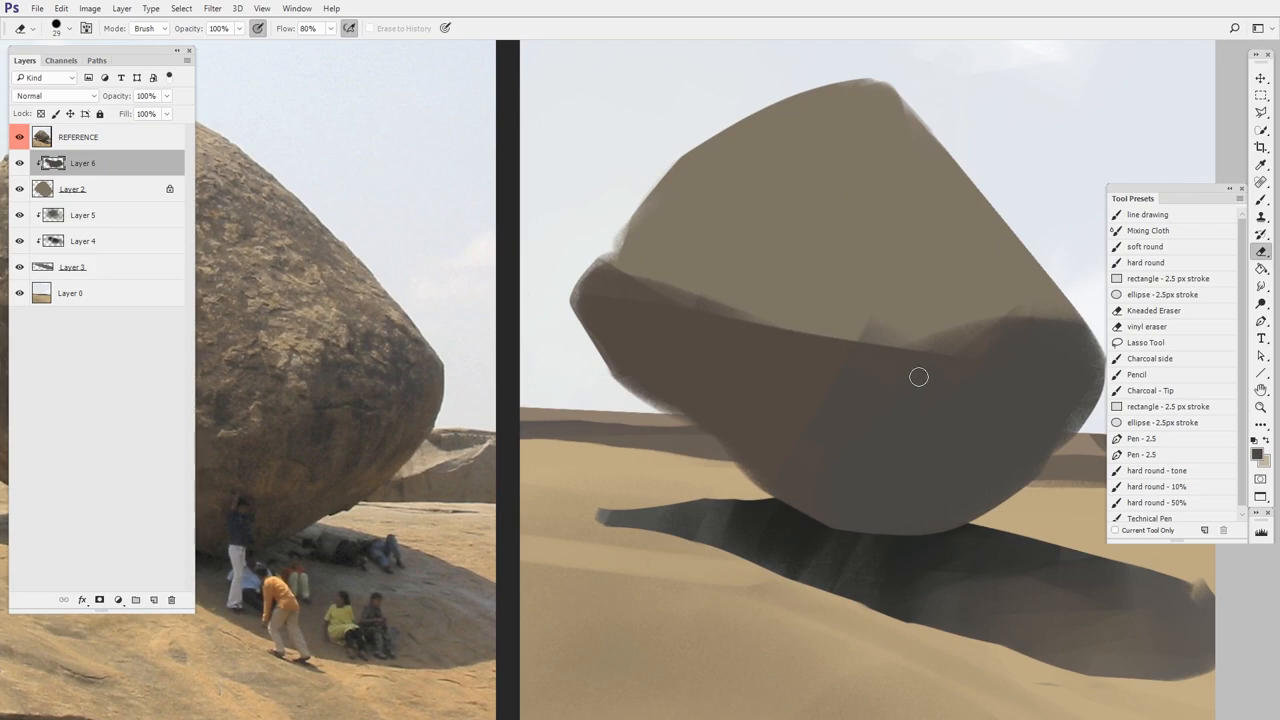
Erase dark shading off the boulder's upper face and rim, keeping the lower half shaded
drag(918, 377, 1073, 304)
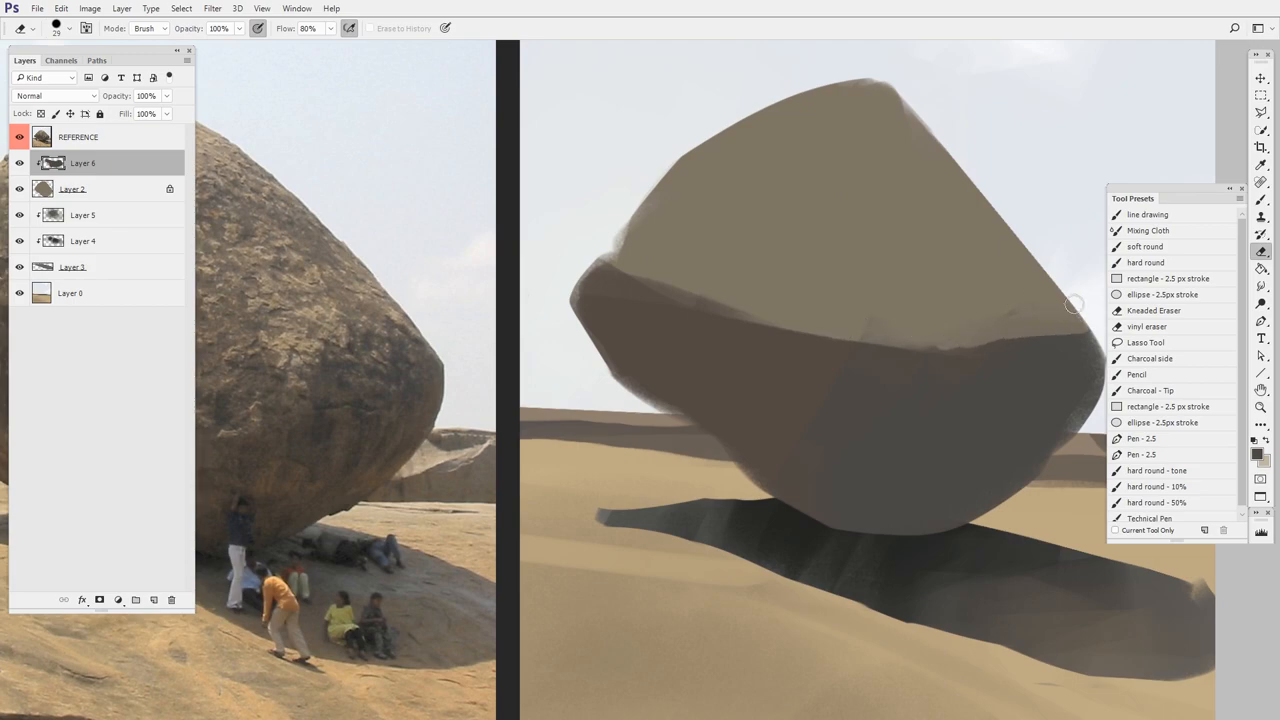
drag(1075, 305, 558, 294)
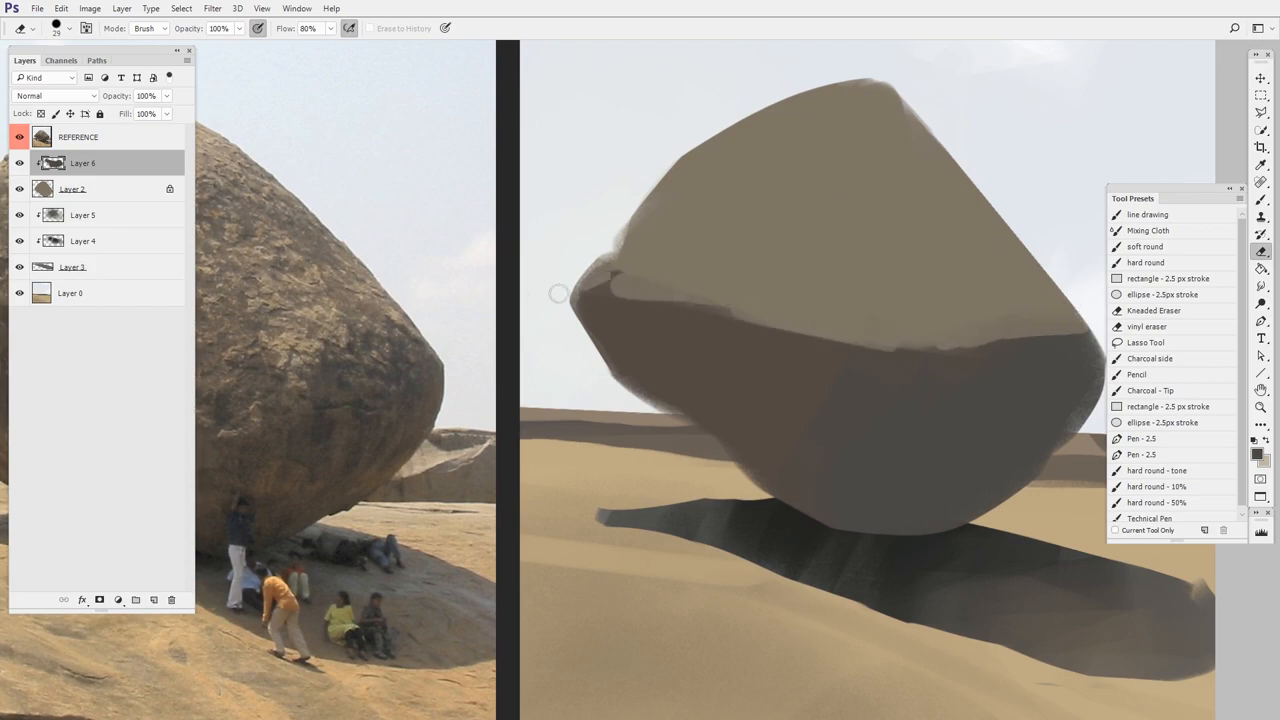
drag(558, 293, 643, 275)
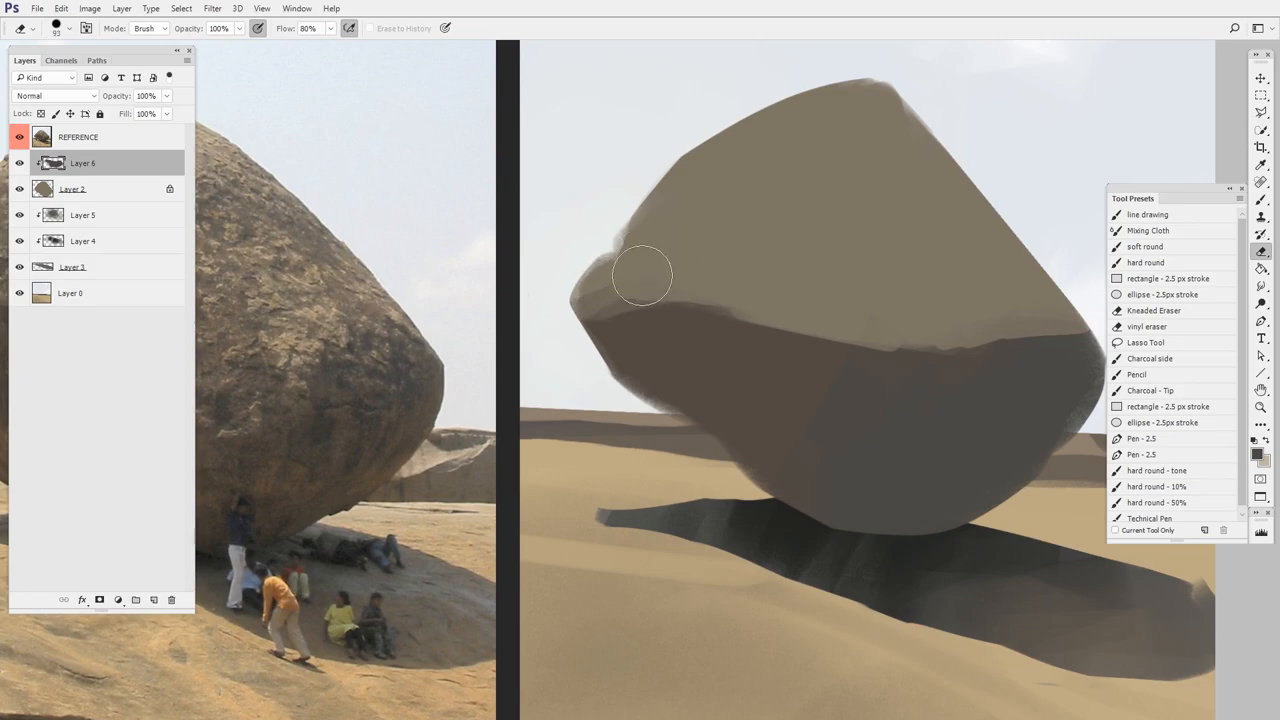
drag(643, 275, 1015, 465)
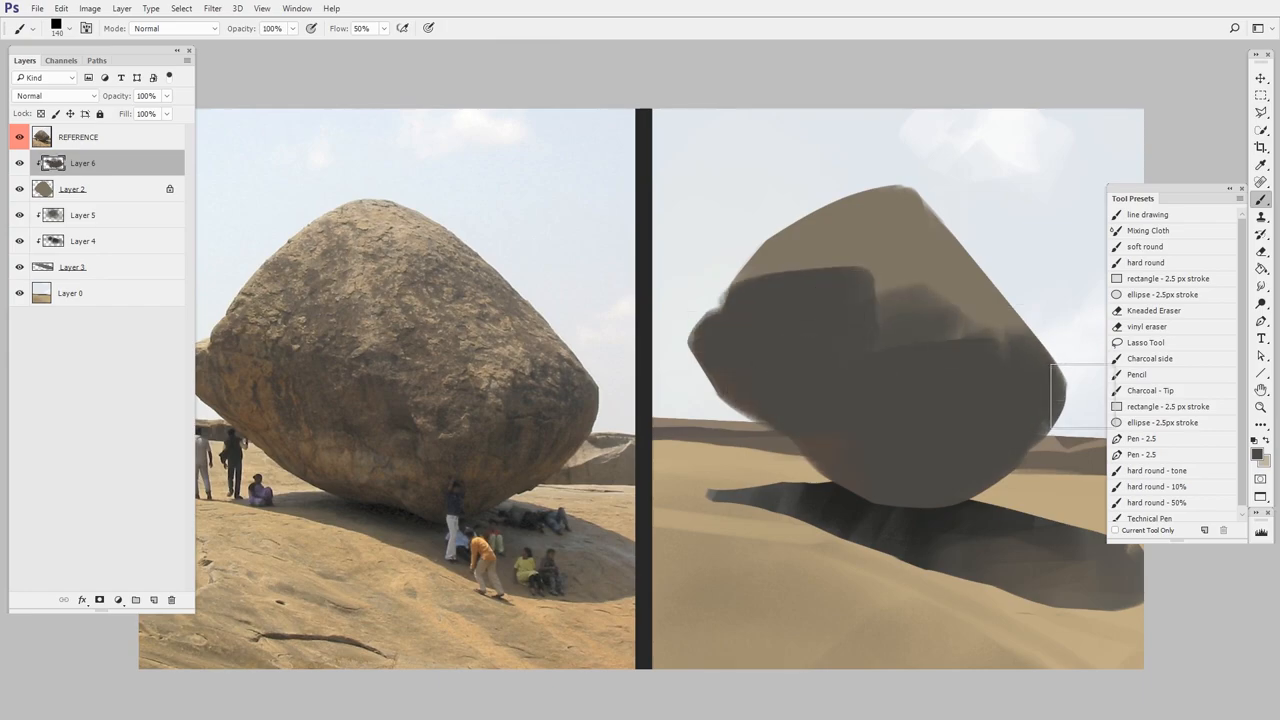
drag(730, 300, 1025, 308)
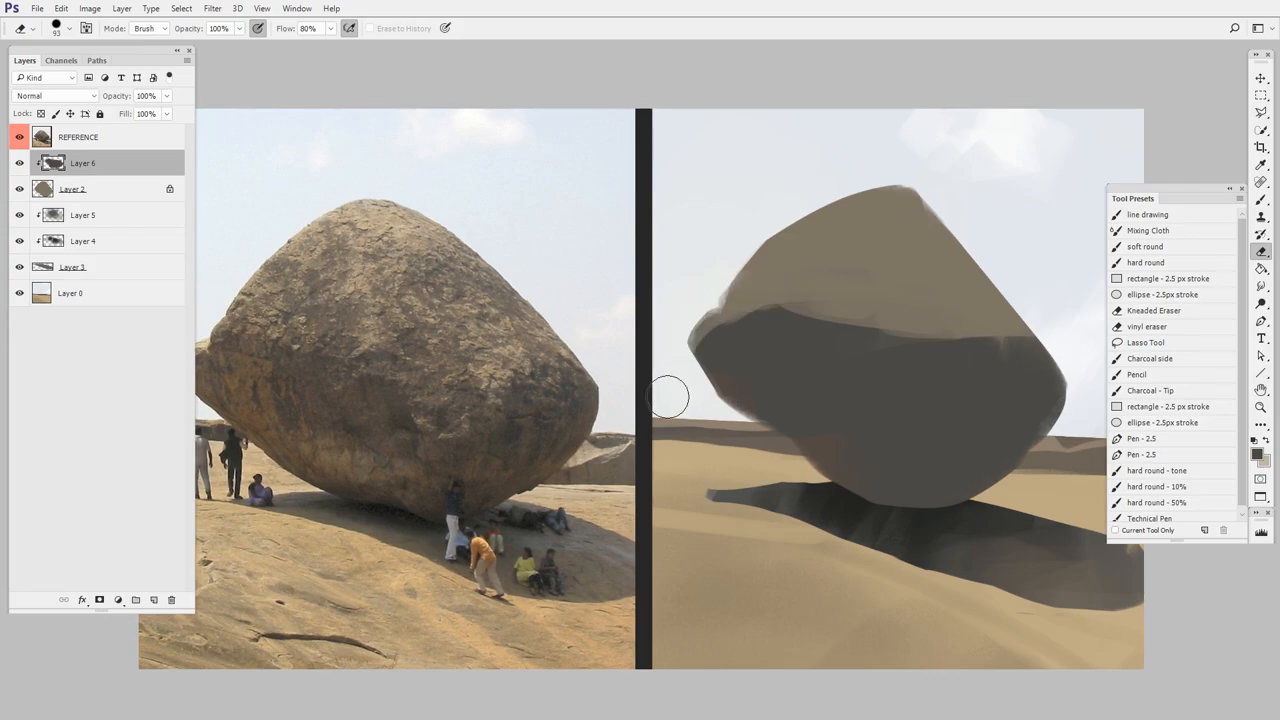
mouse_move(960, 385)
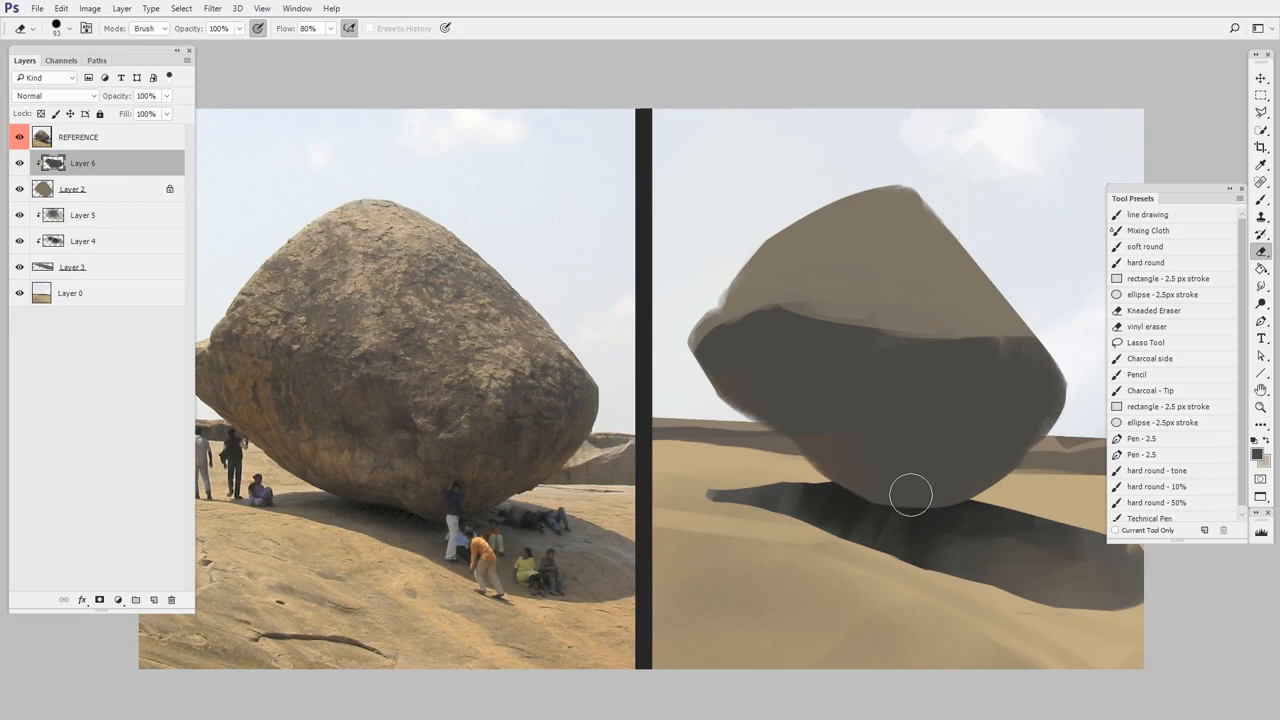
mouse_move(883, 505)
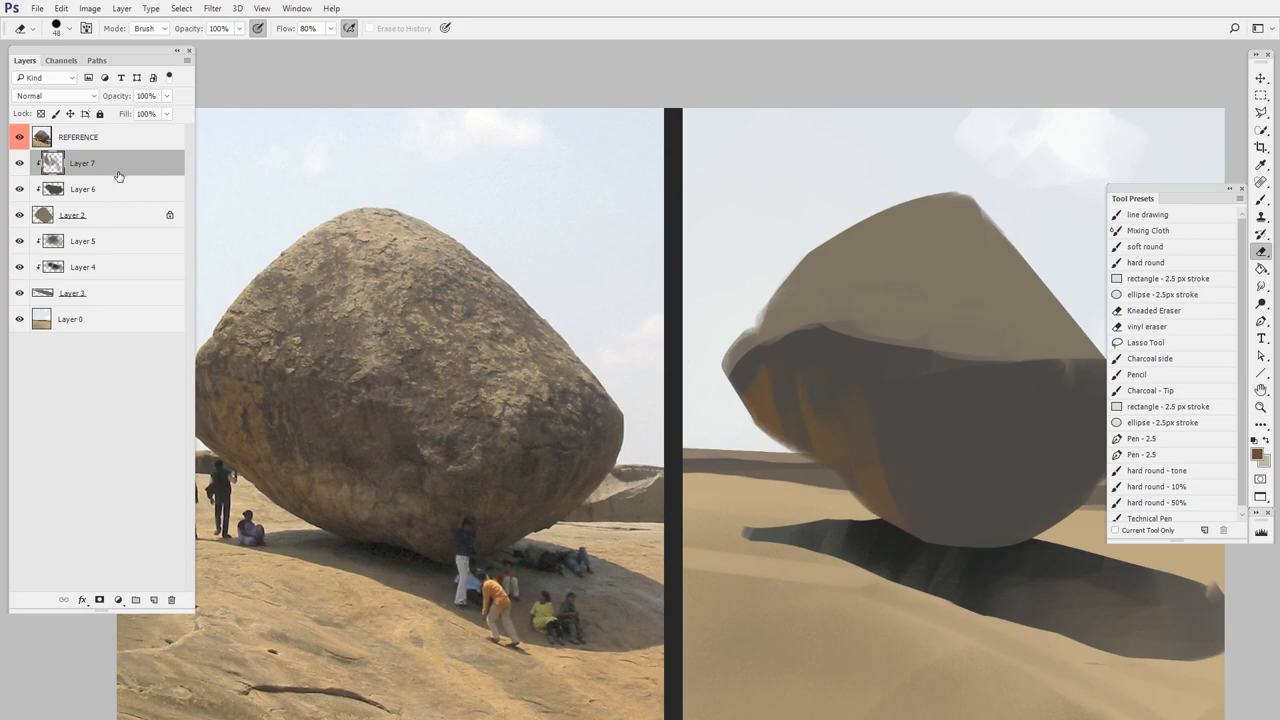
mouse_move(106, 218)
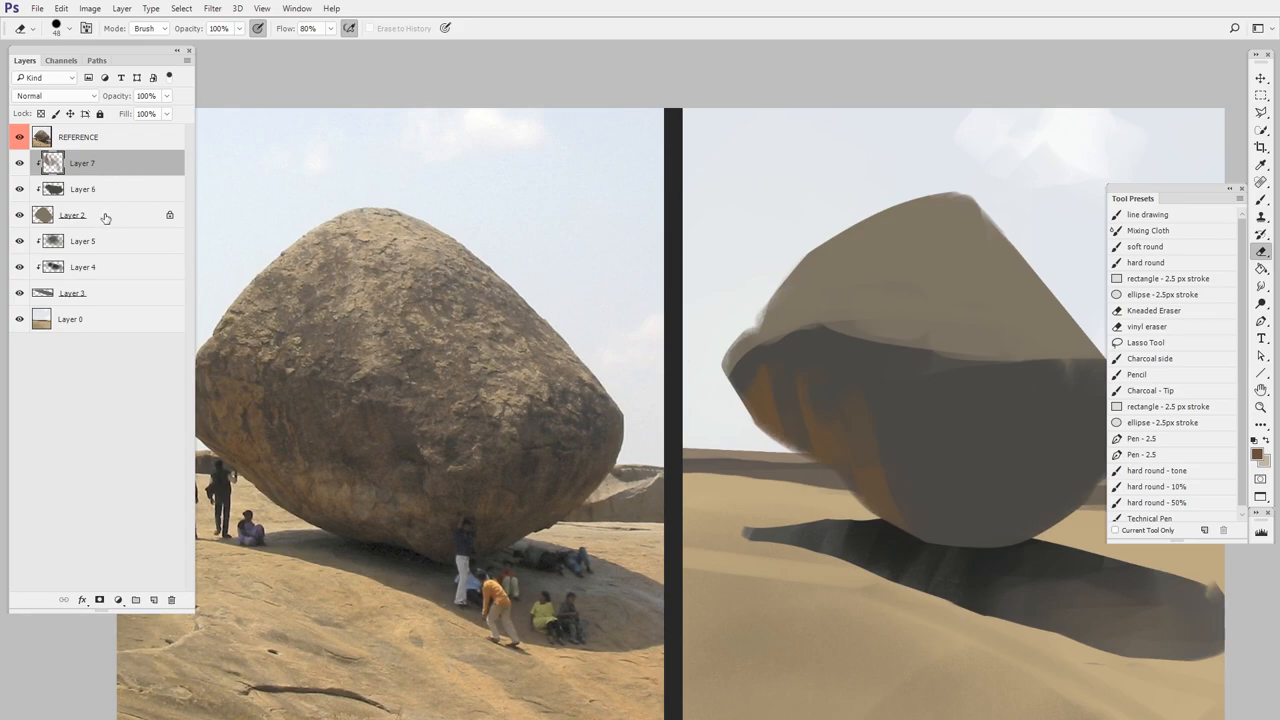
mouse_move(113, 221)
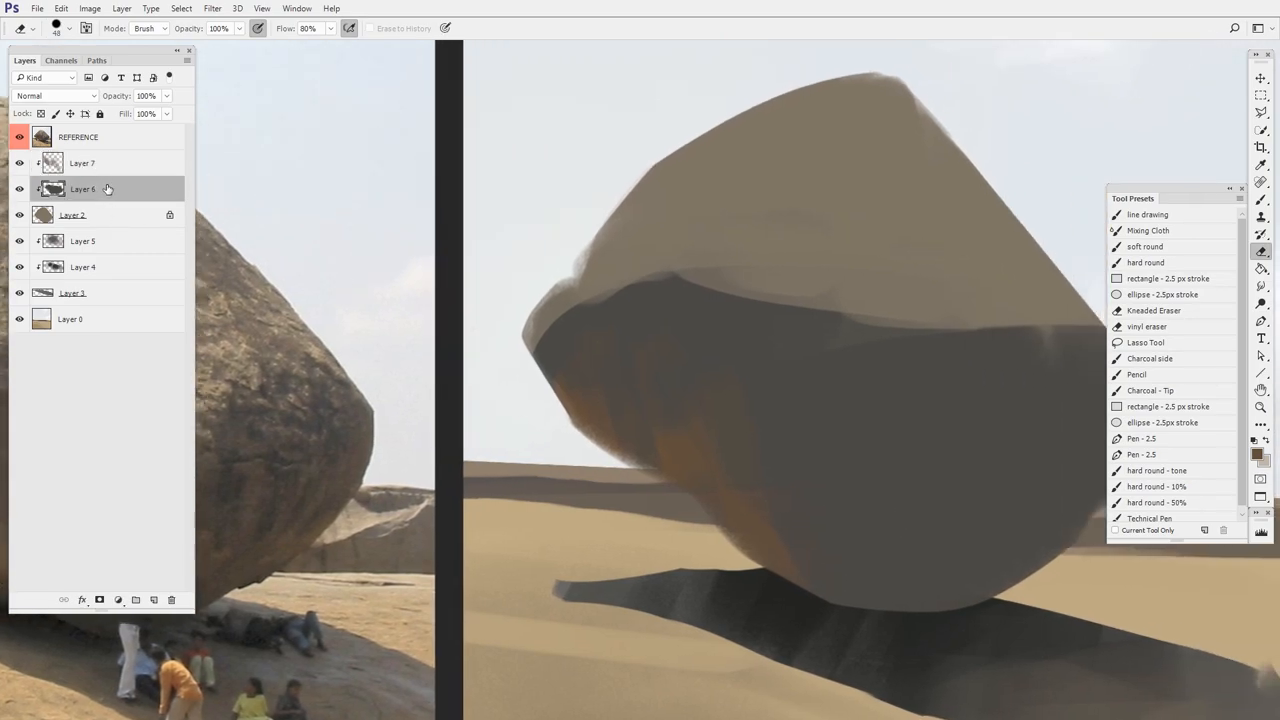
Soften the top edge of Layer 6's dark shading along the boulder's left rim
drag(690, 280, 628, 271)
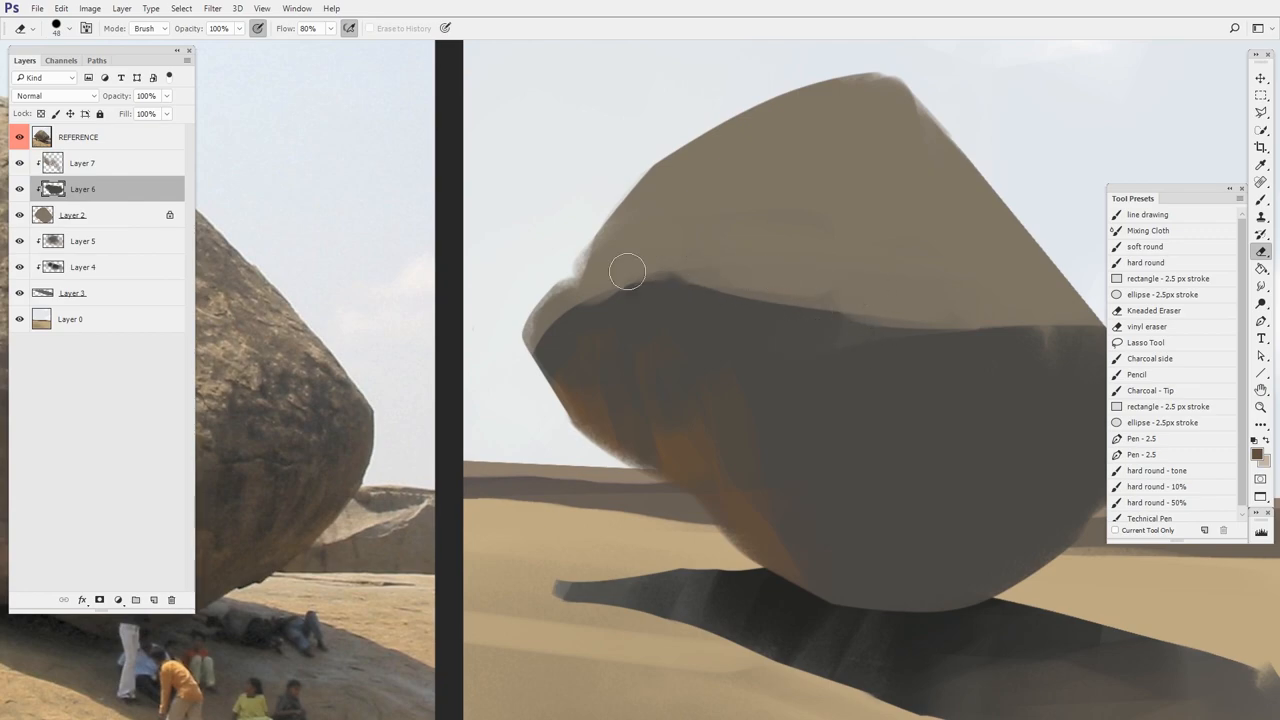
drag(630, 275, 1030, 320)
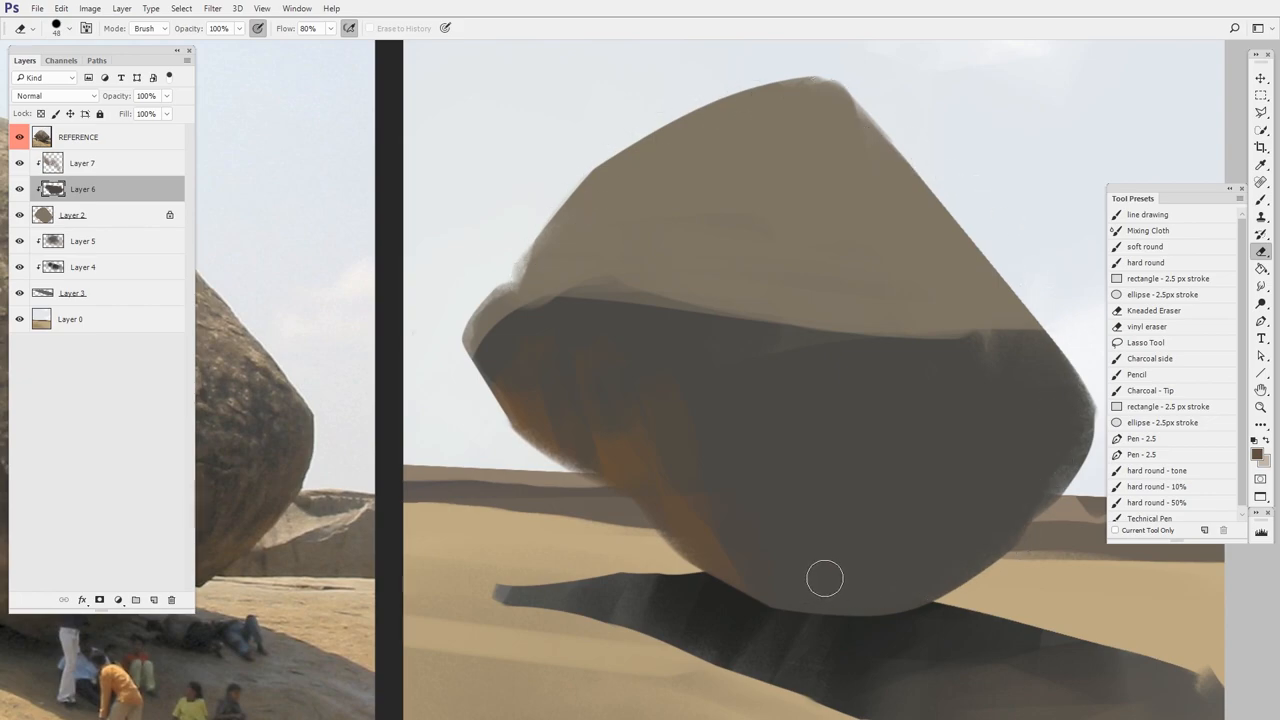
click(72, 214)
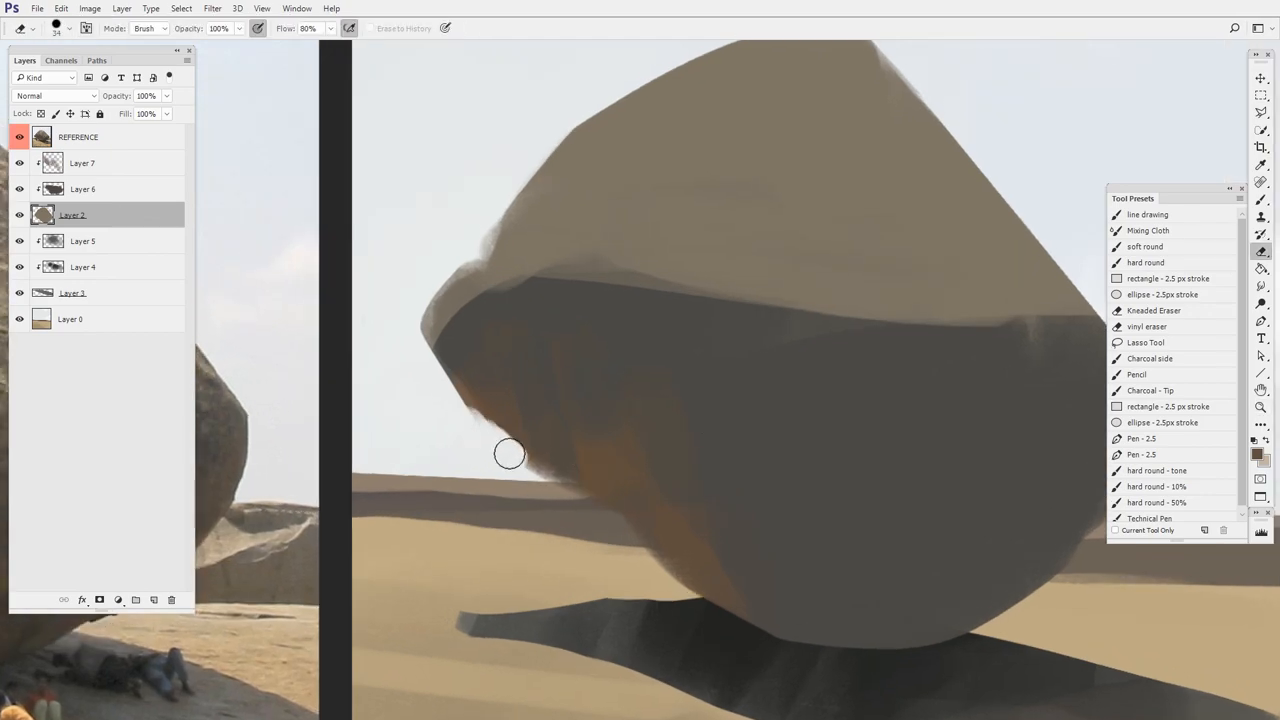
Erase the boulder's lower-left and upper-right outline into a rougher silhouette on Layer 2
drag(510, 453, 582, 492)
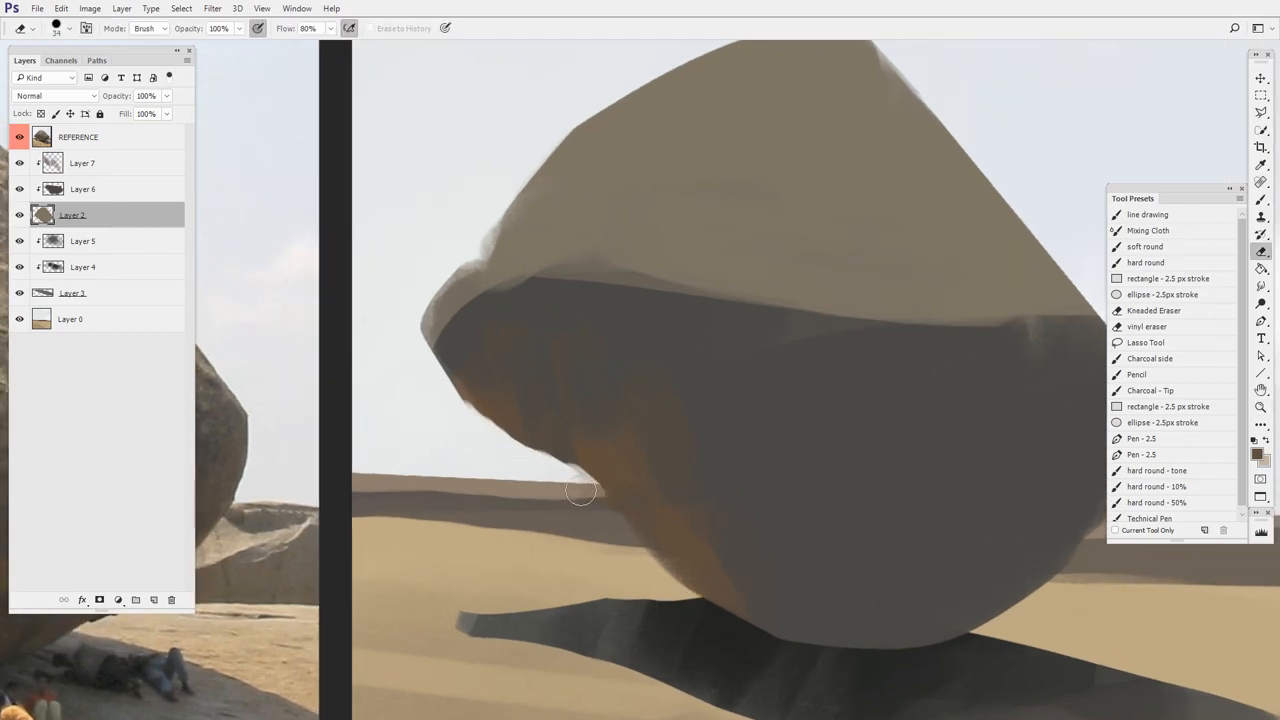
drag(585, 490, 448, 392)
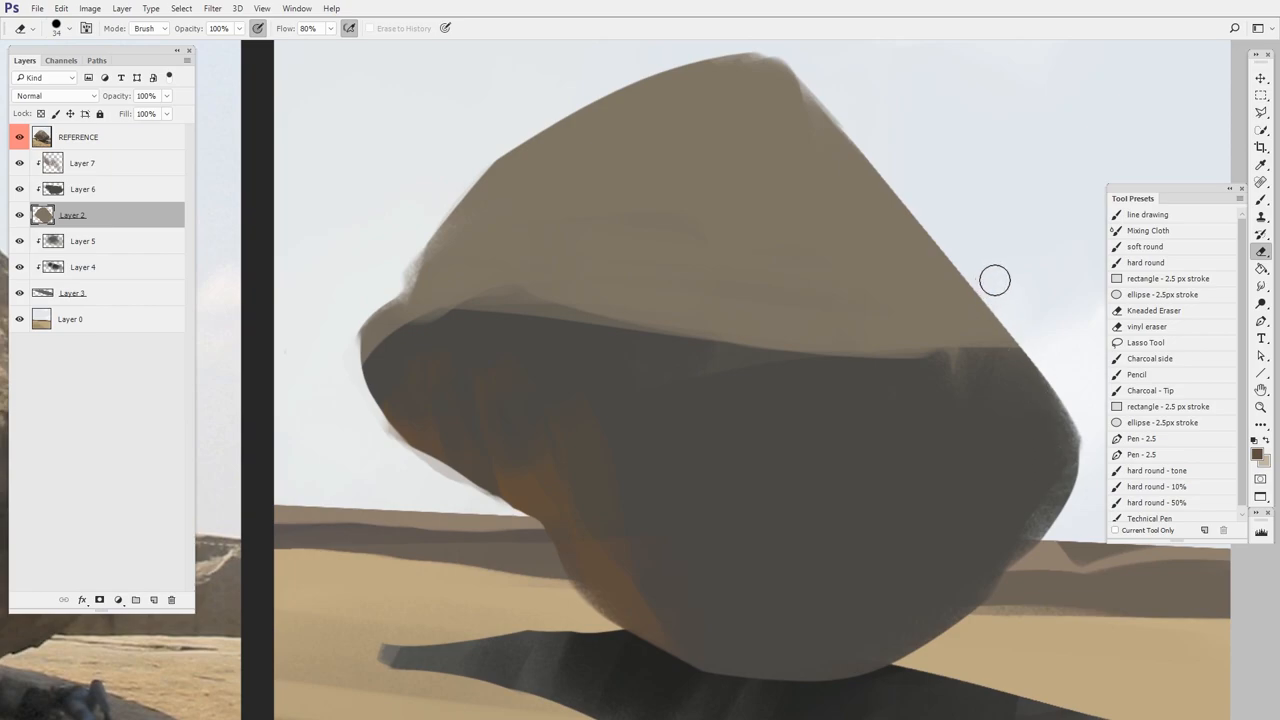
drag(994, 280, 1069, 498)
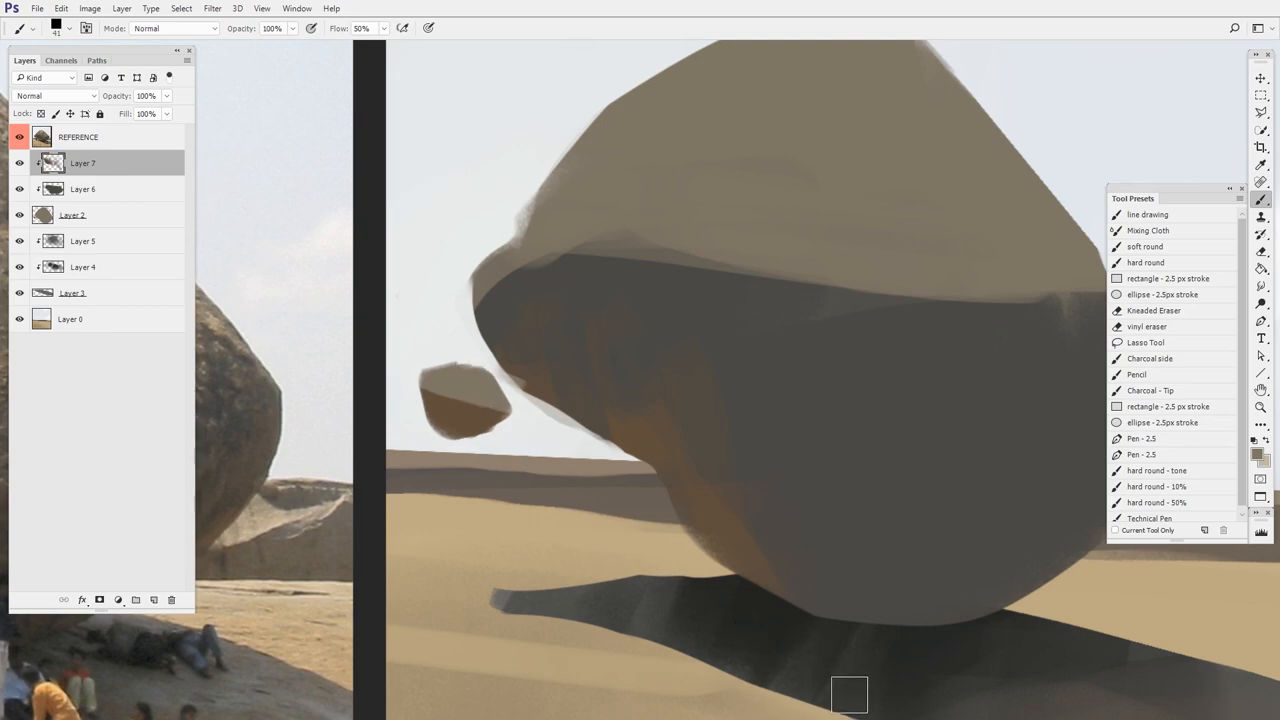
mouse_move(114, 222)
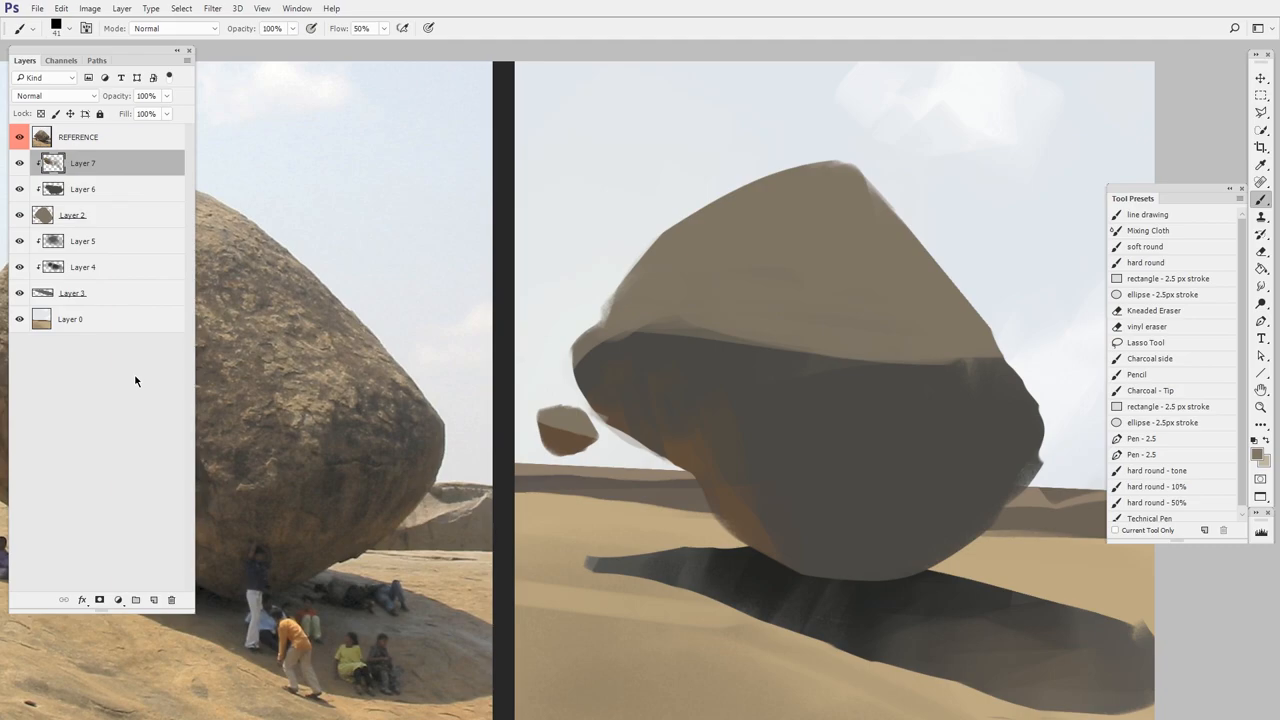
mouse_move(139, 311)
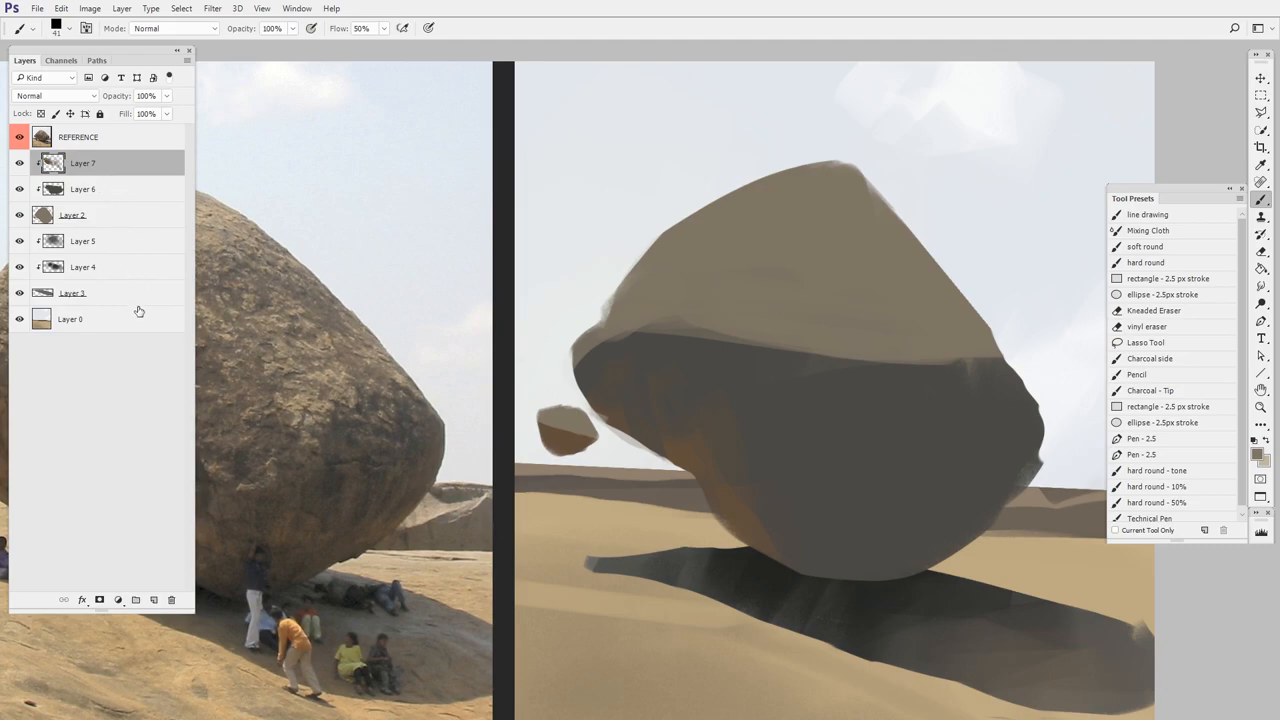